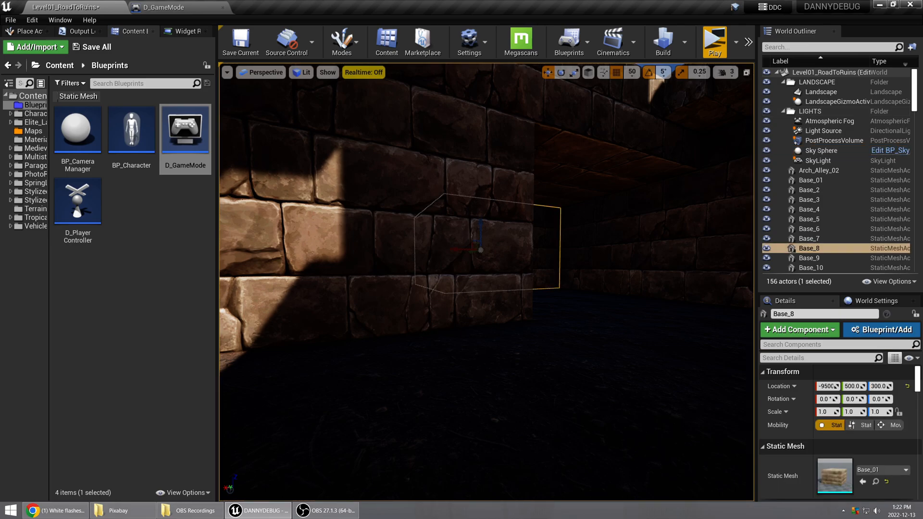
- Move the Base_8 wall block's Location Y from 500 to 400 in the Details panel
left_click(809, 267)
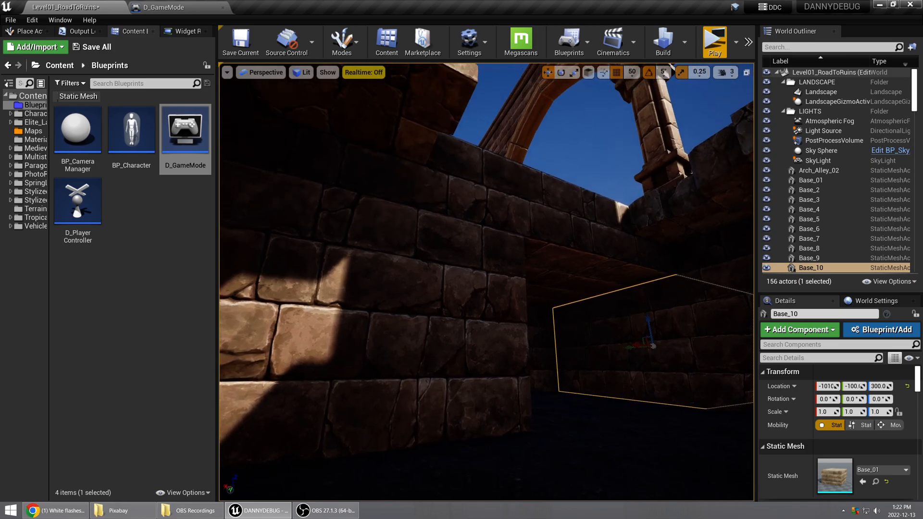
left_click(820, 150)
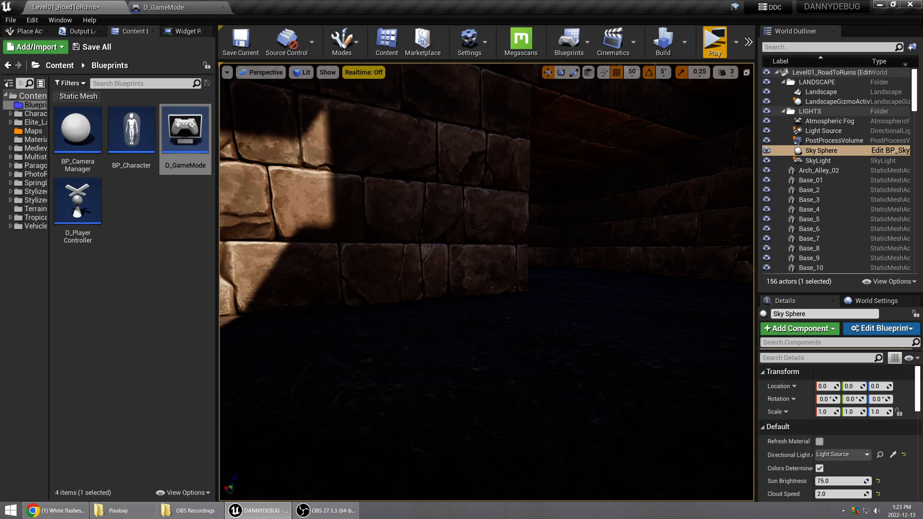
left_click(489, 230)
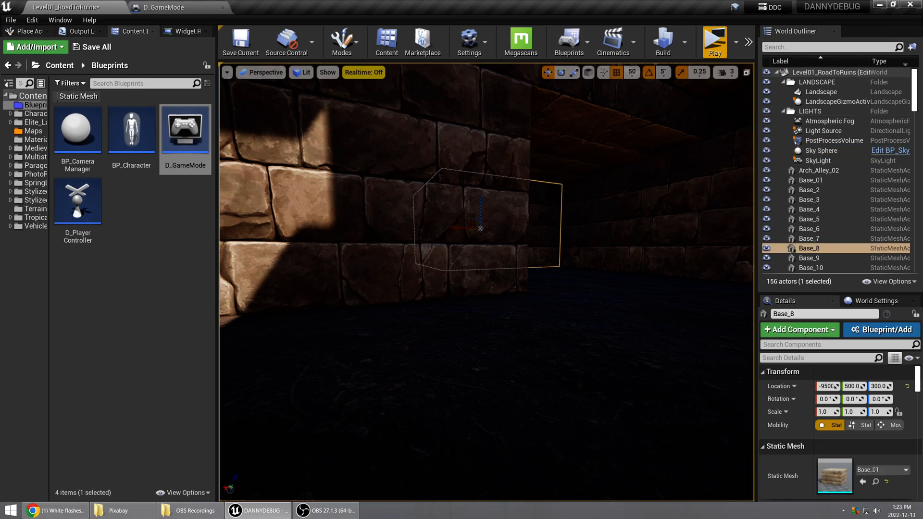
mouse_move(471, 230)
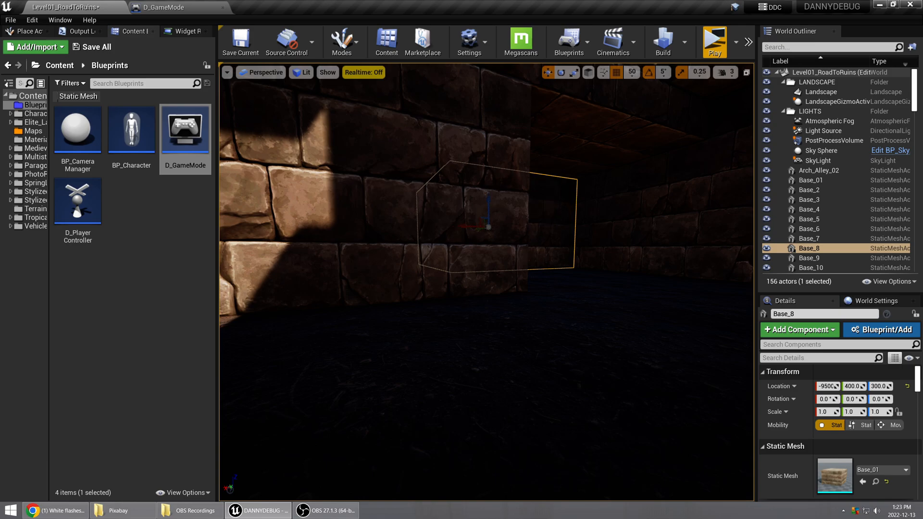
left_click(827, 412)
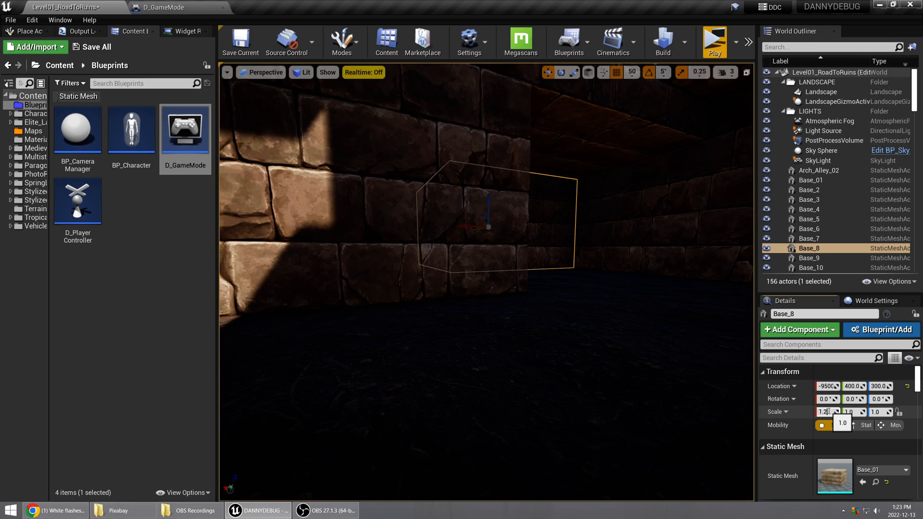
- Check the neighbouring Base_10 block, then launch a play preview of the stone room
left_click(808, 268)
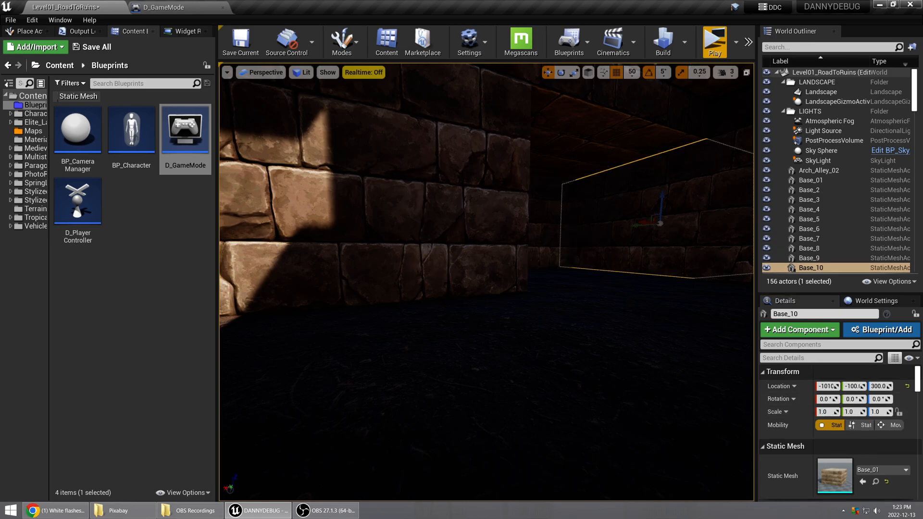
left_click(818, 150)
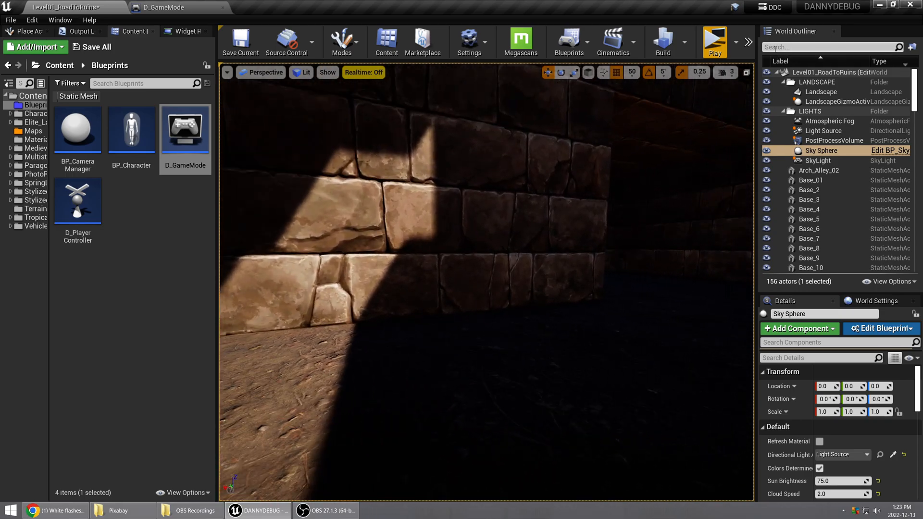
left_click(714, 41)
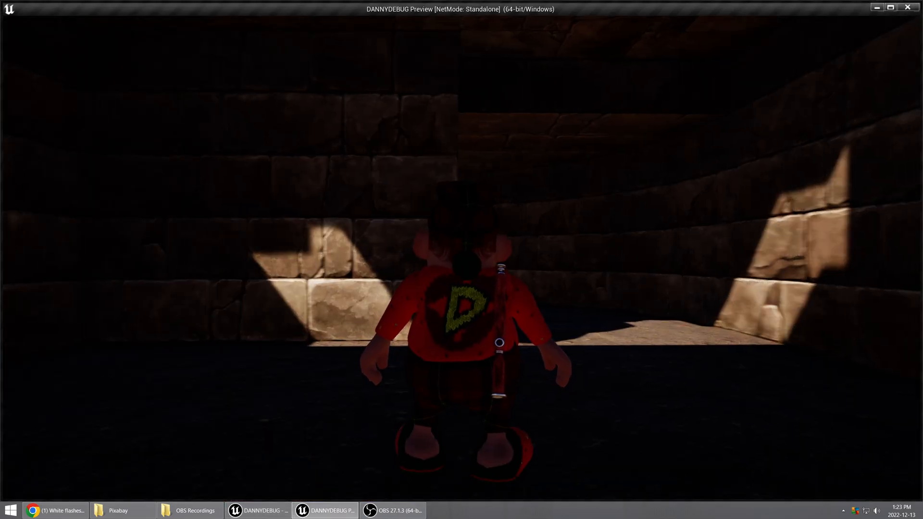